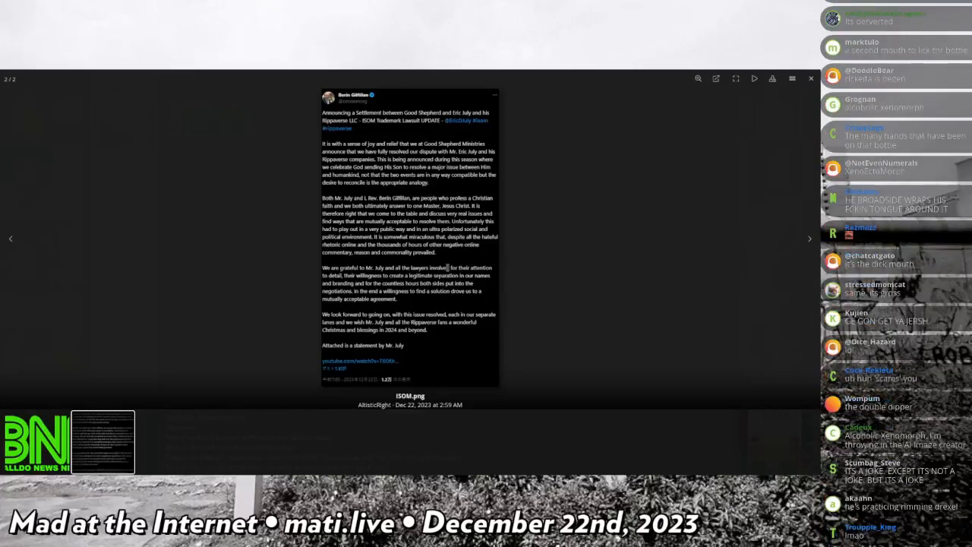
scroll("down", 3)
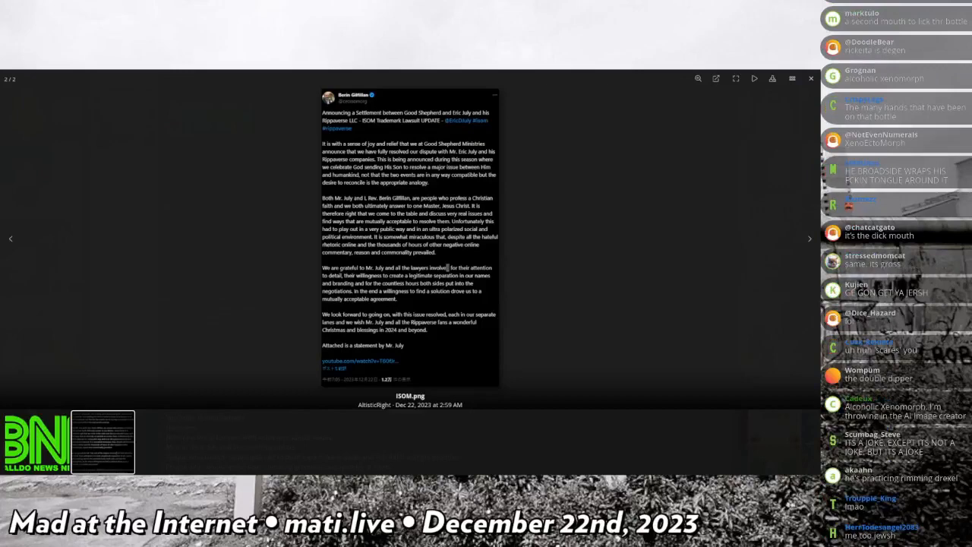
scroll("down", 3)
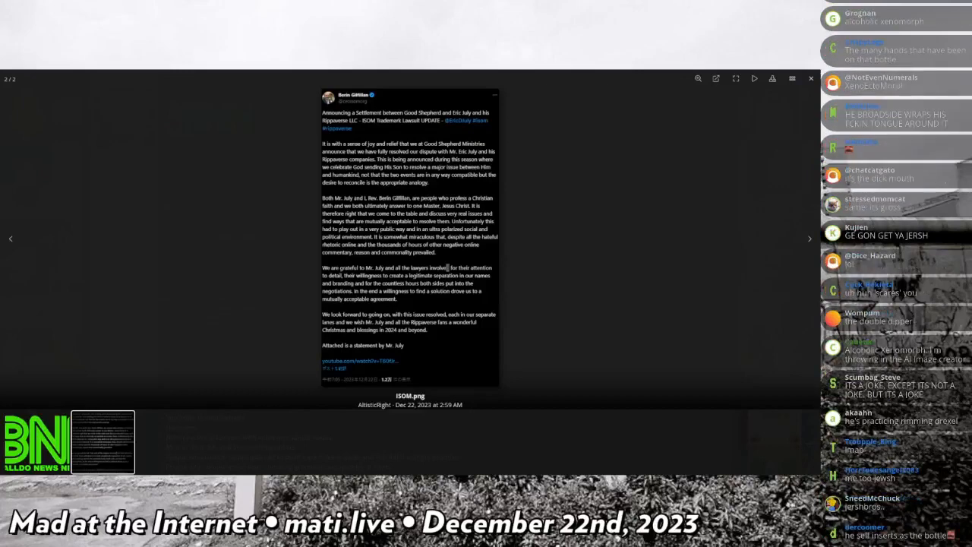
scroll("down", 3)
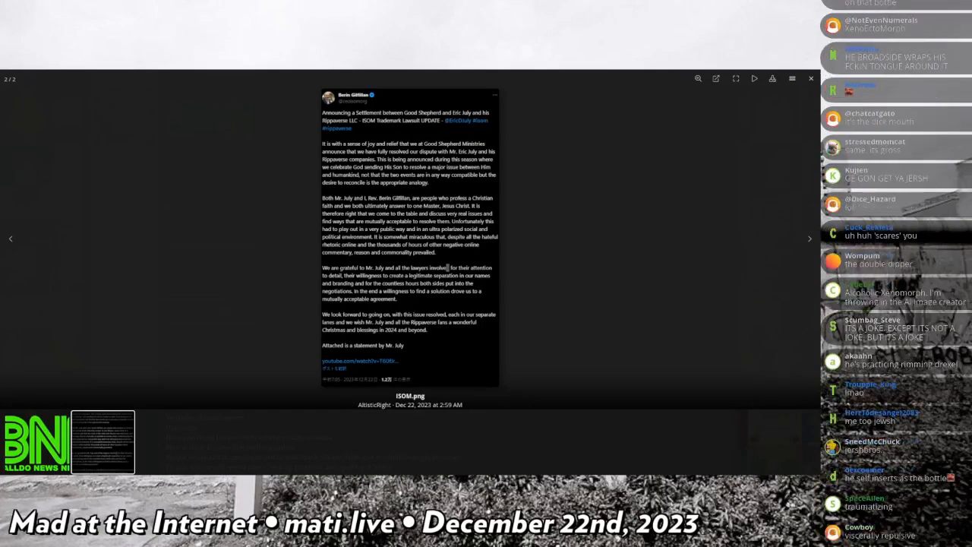
scroll("down", 3)
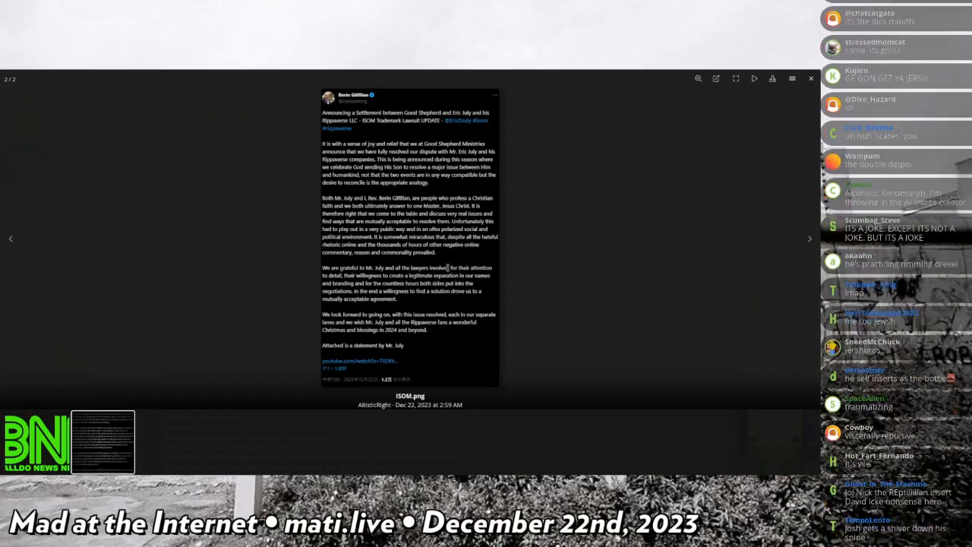
scroll("down", 3)
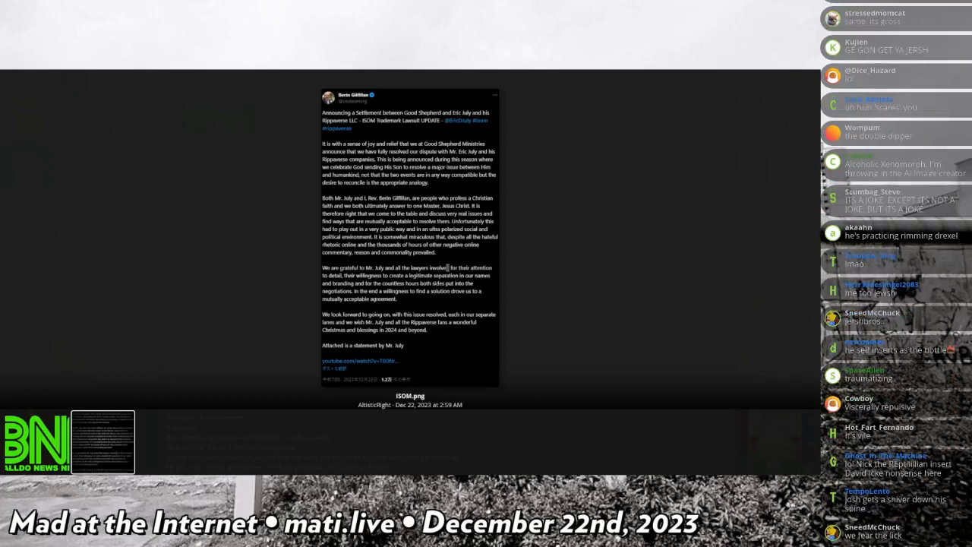
scroll("down", 3)
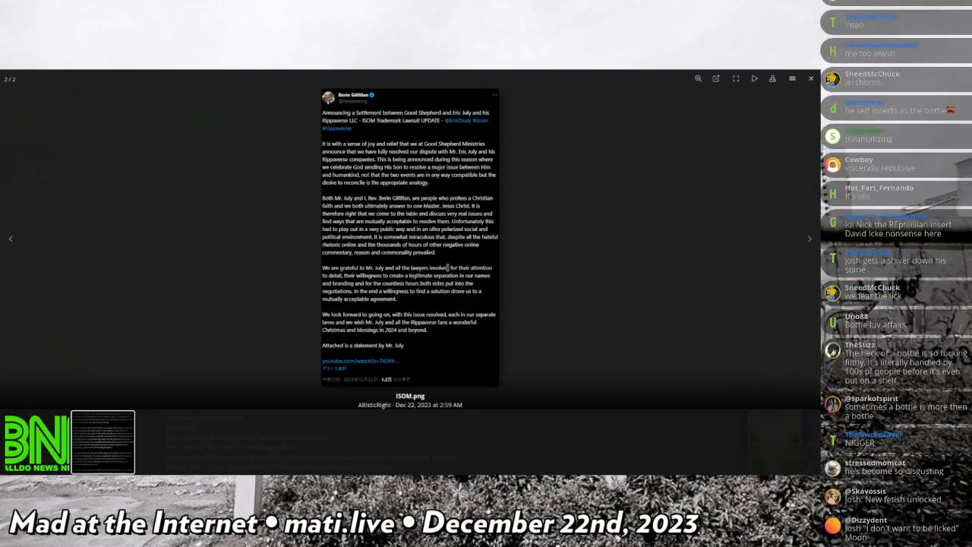
scroll("down", 3)
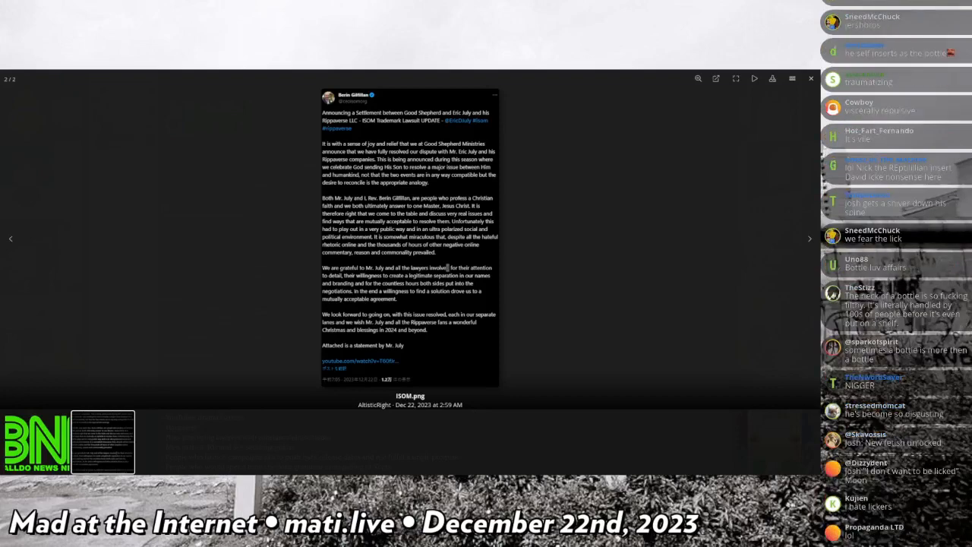
scroll("down", 3)
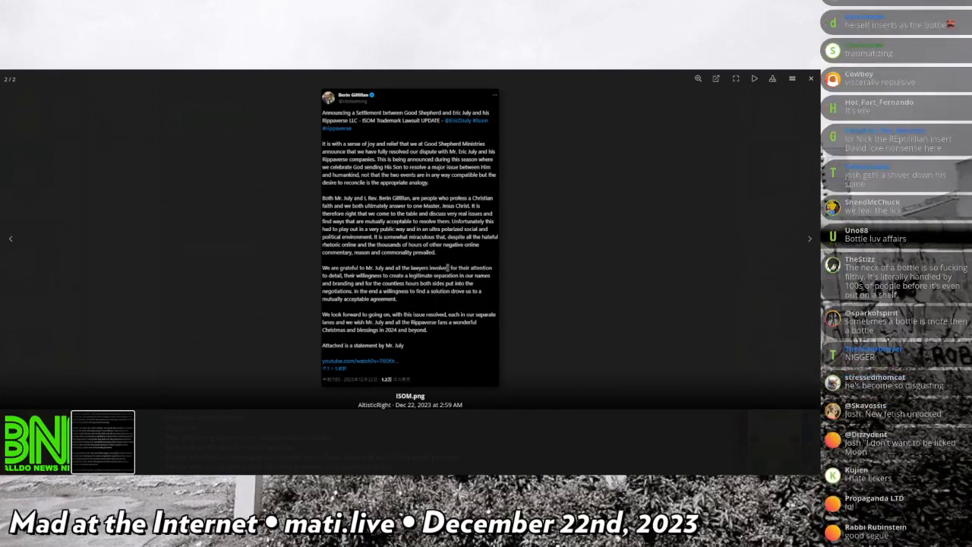
scroll("down", 3)
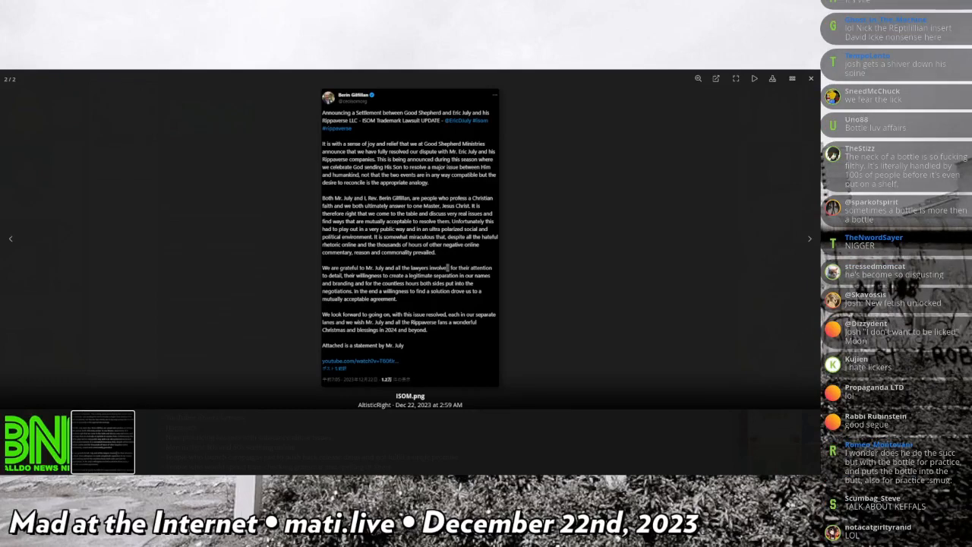
scroll("down", 3)
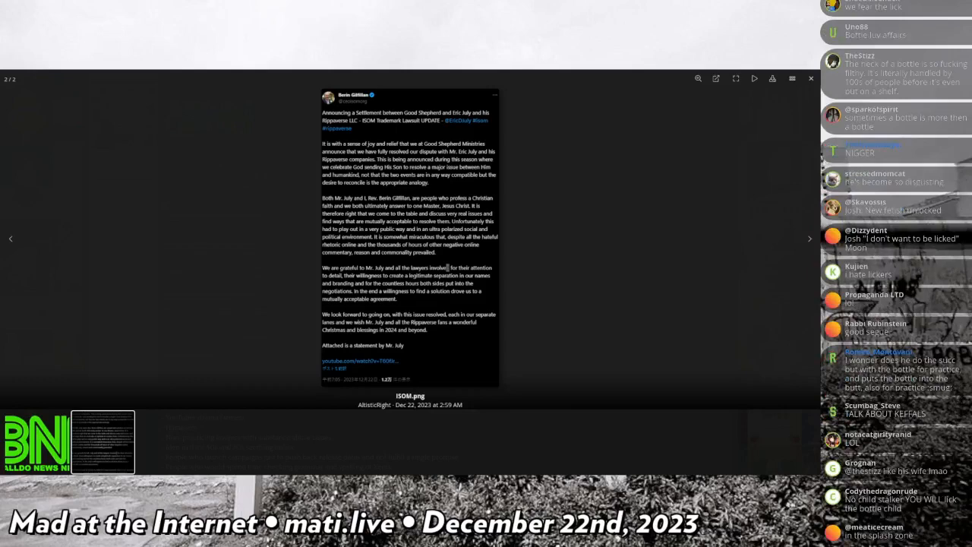
scroll("down", 3)
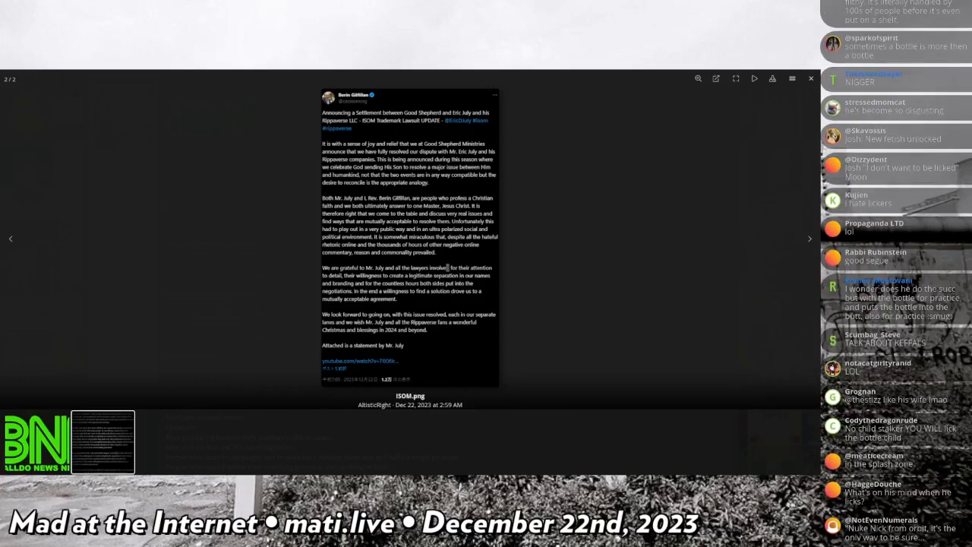
scroll("down", 3)
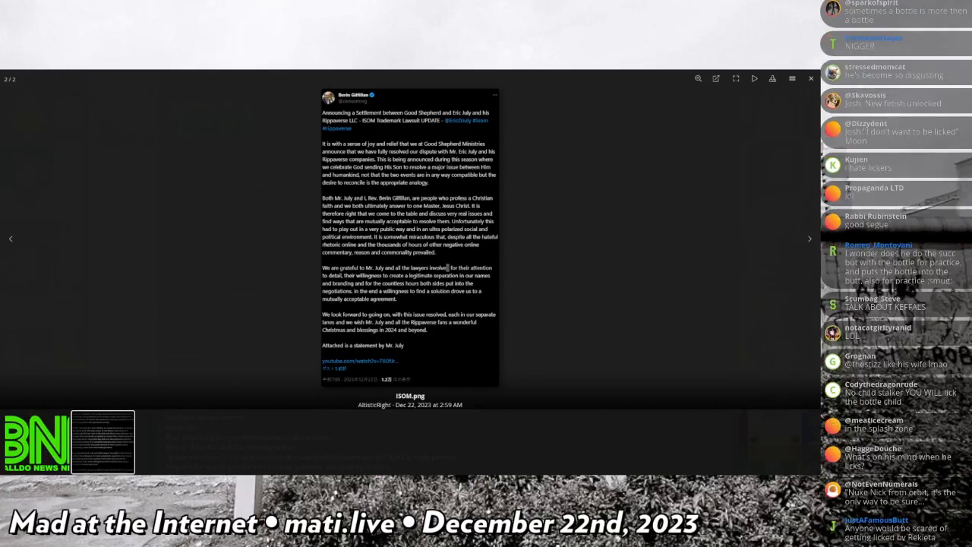
scroll("down", 3)
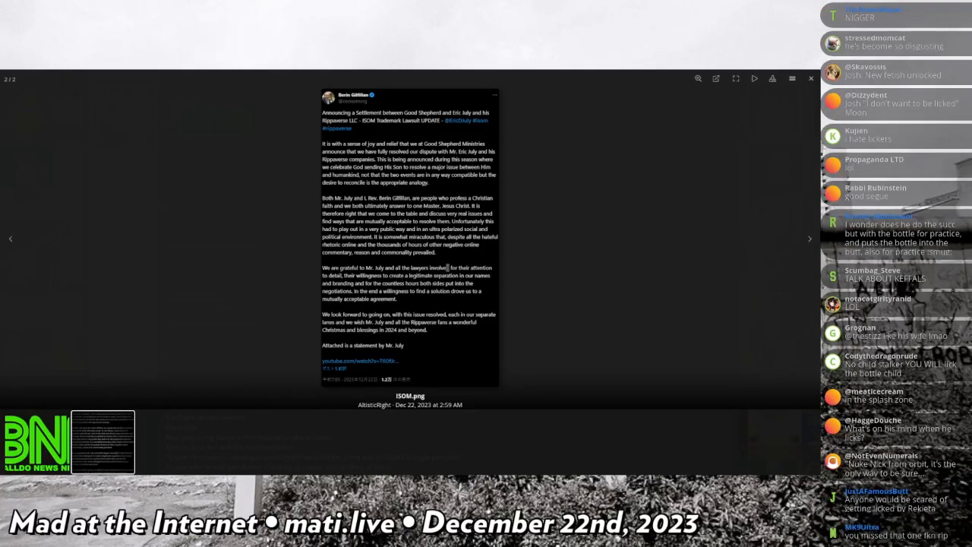
scroll("down", 3)
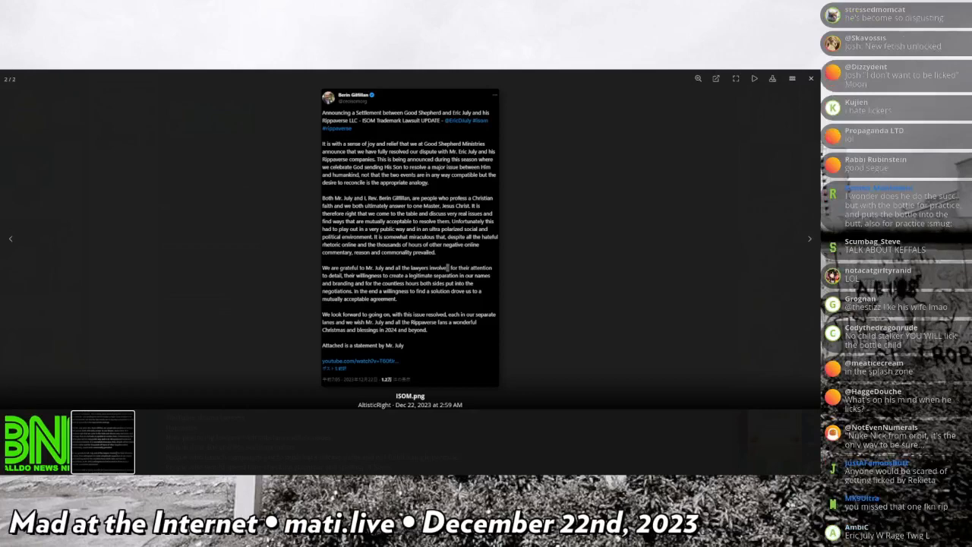
scroll("down", 3)
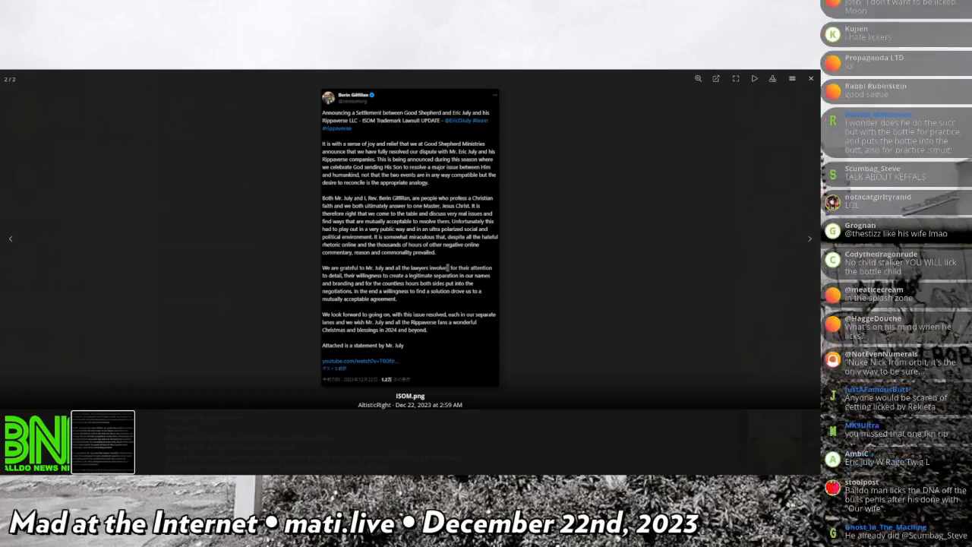
scroll("down", 3)
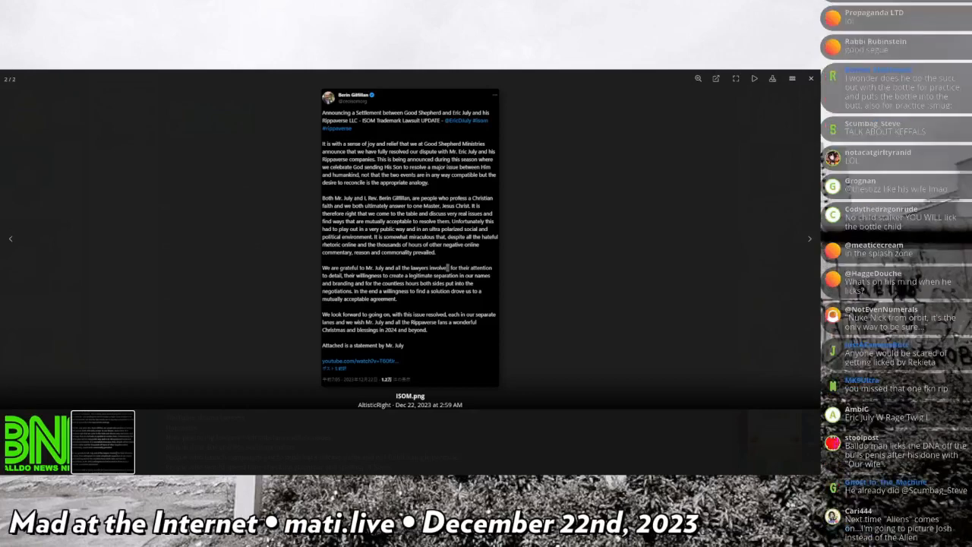
scroll("down", 3)
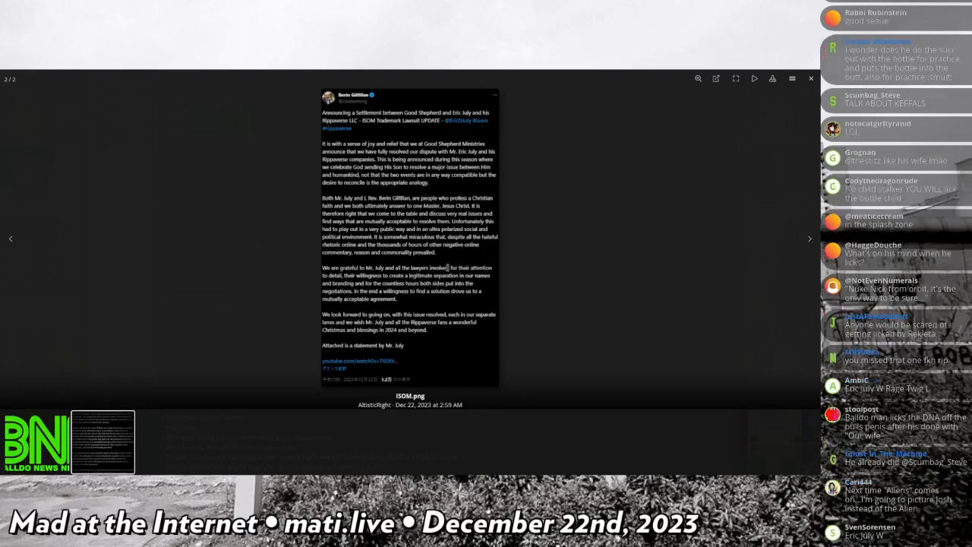
scroll("down", 3)
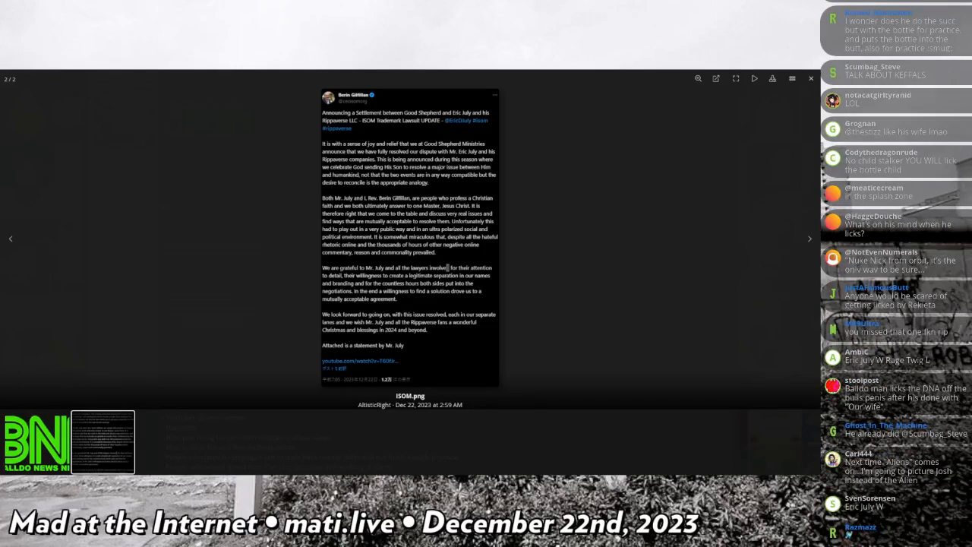
scroll("down", 3)
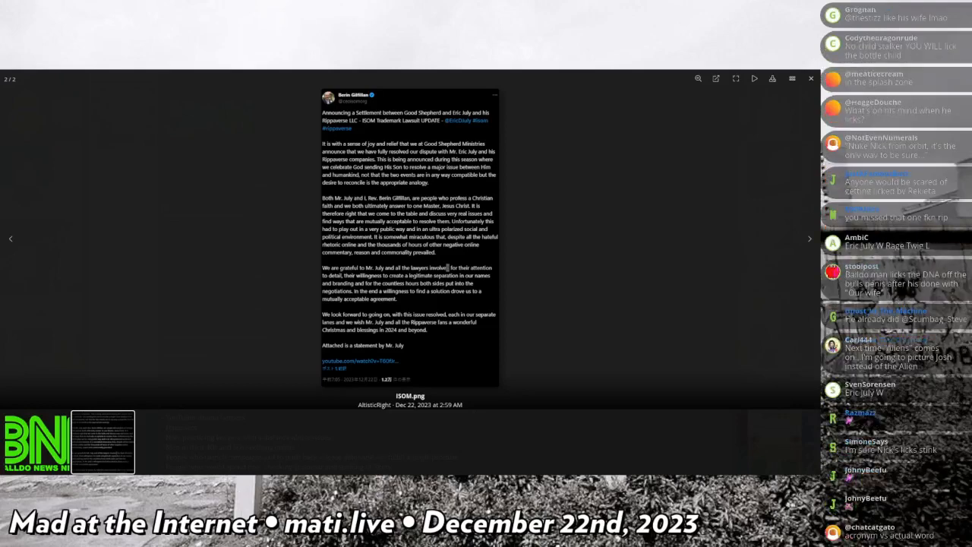
scroll("down", 3)
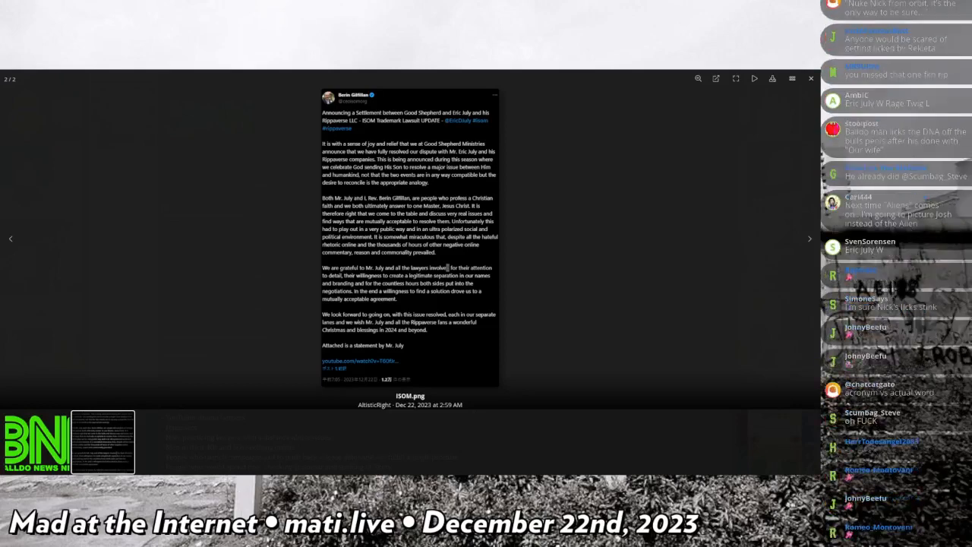
scroll("down", 3)
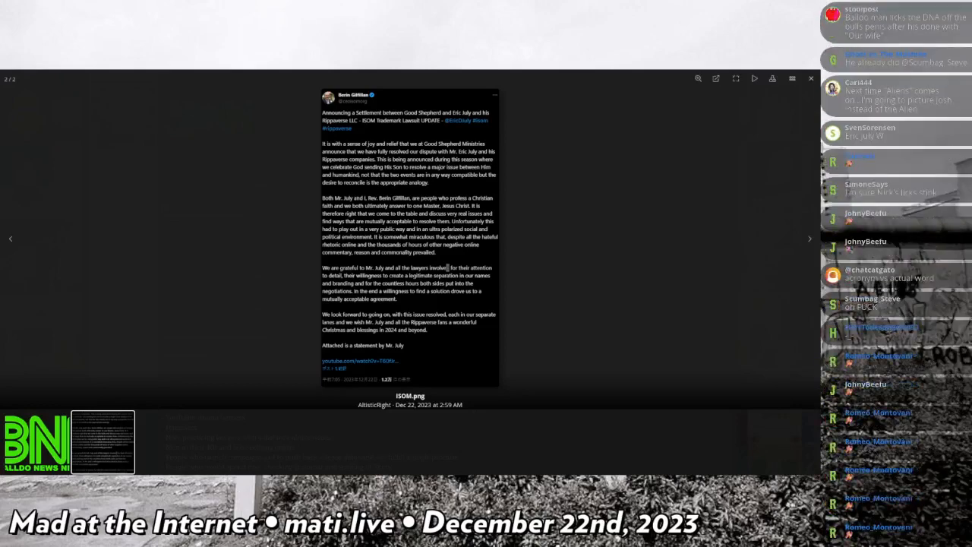
scroll("down", 3)
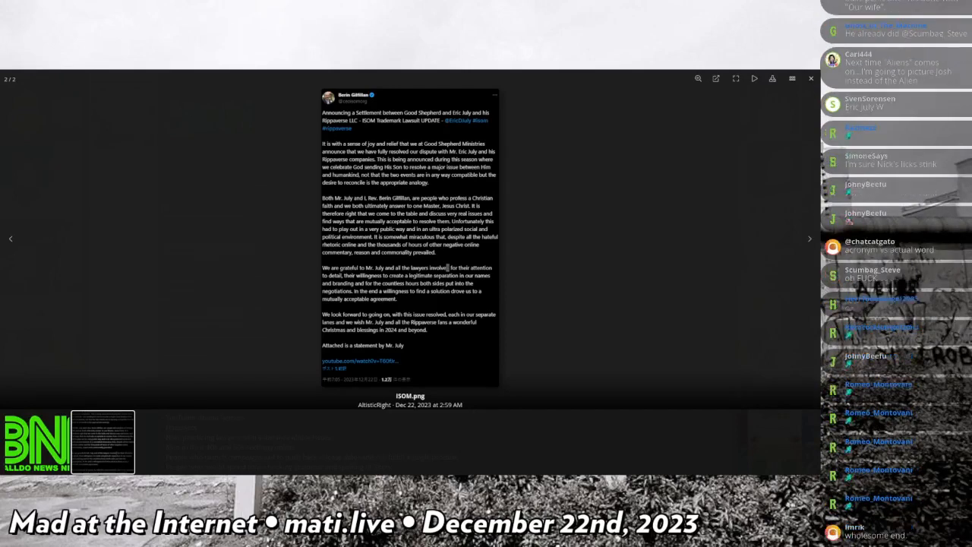
scroll("down", 3)
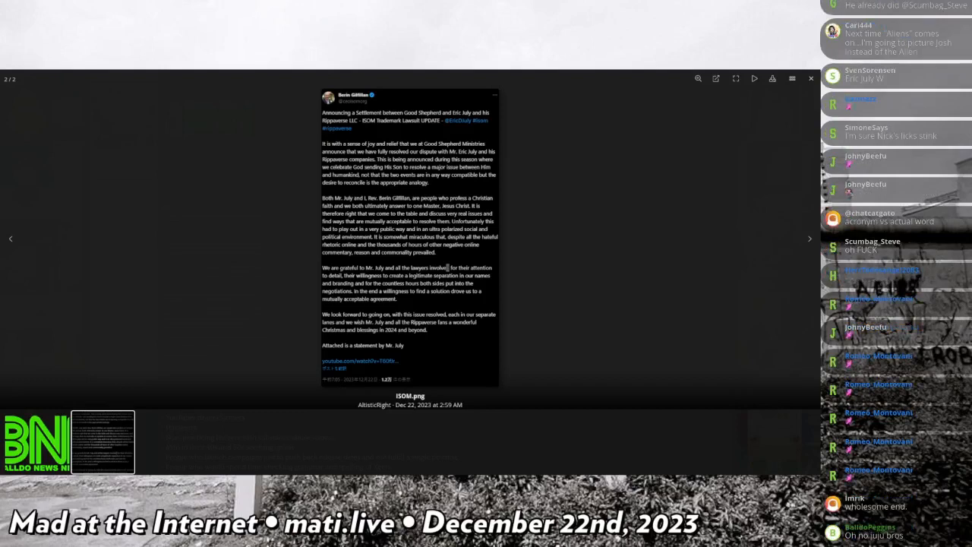
scroll("down", 3)
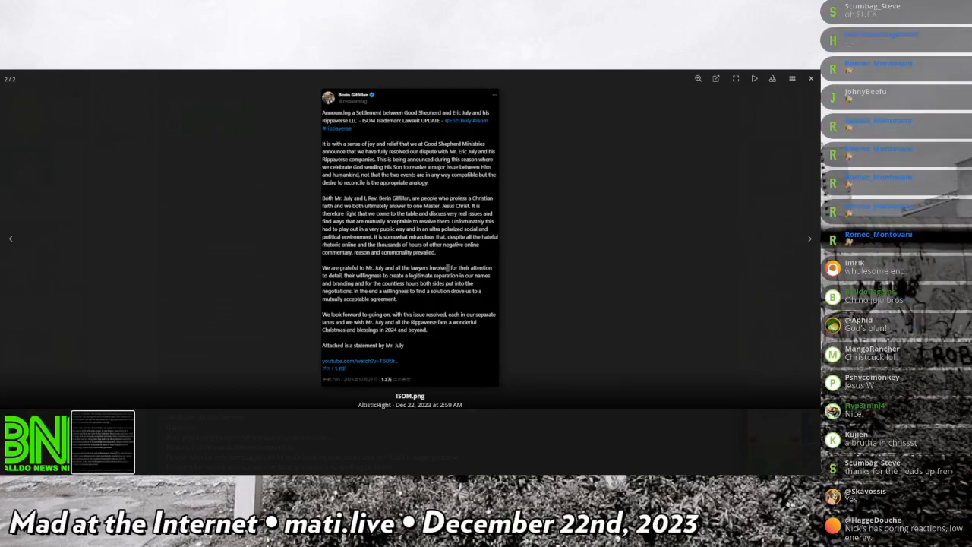
scroll("down", 3)
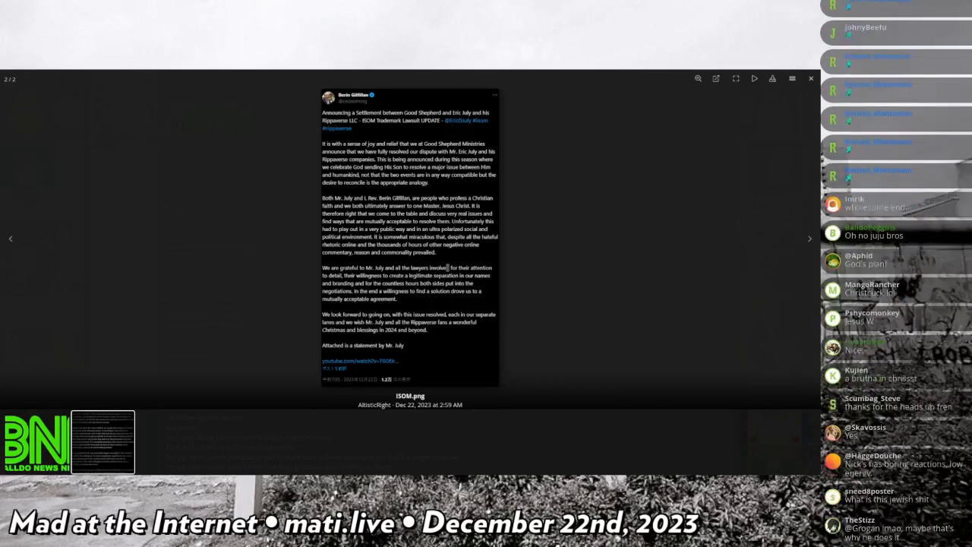
scroll("down", 3)
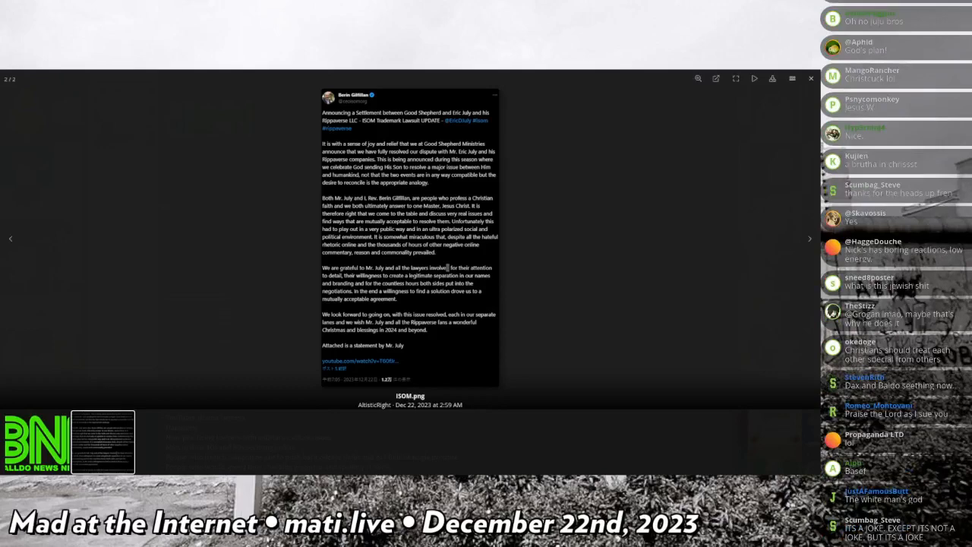
scroll("down", 3)
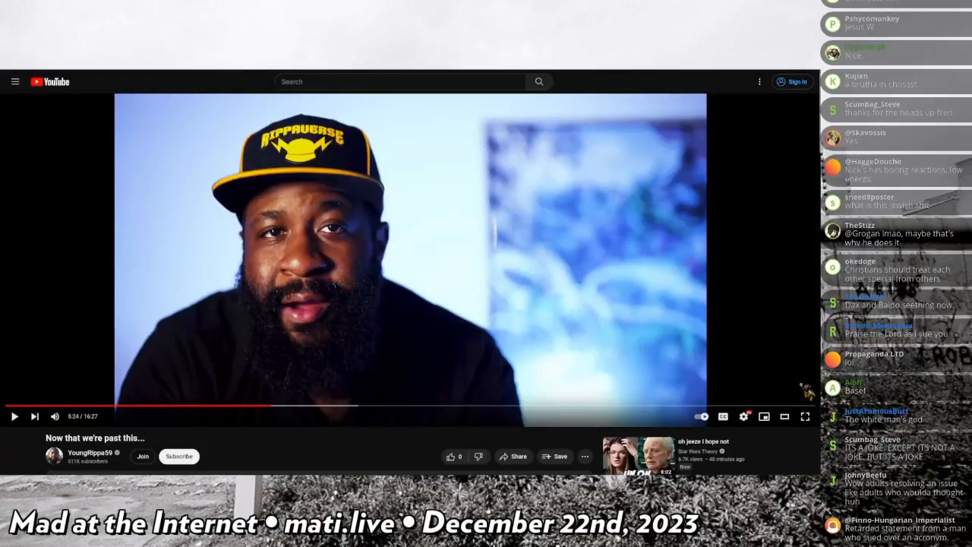
scroll("down", 3)
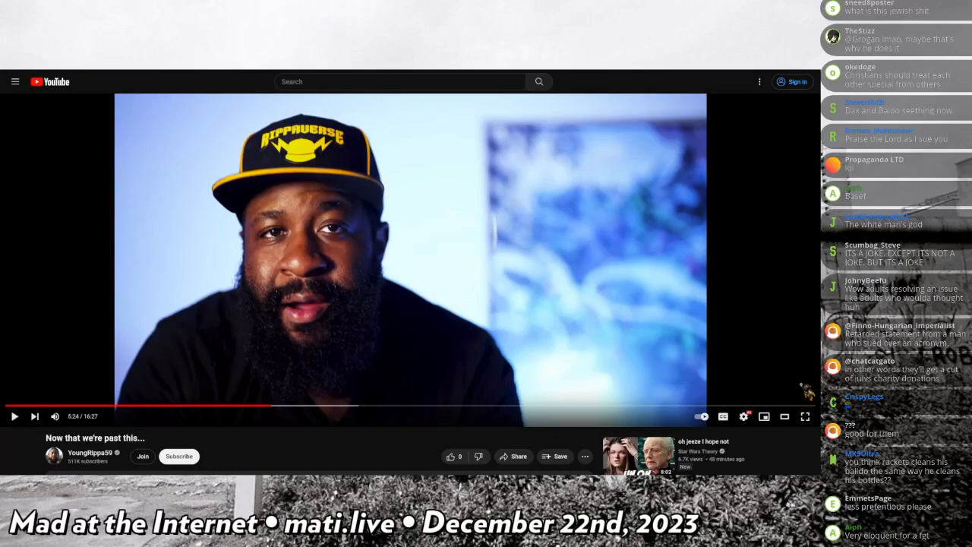
scroll("down", 3)
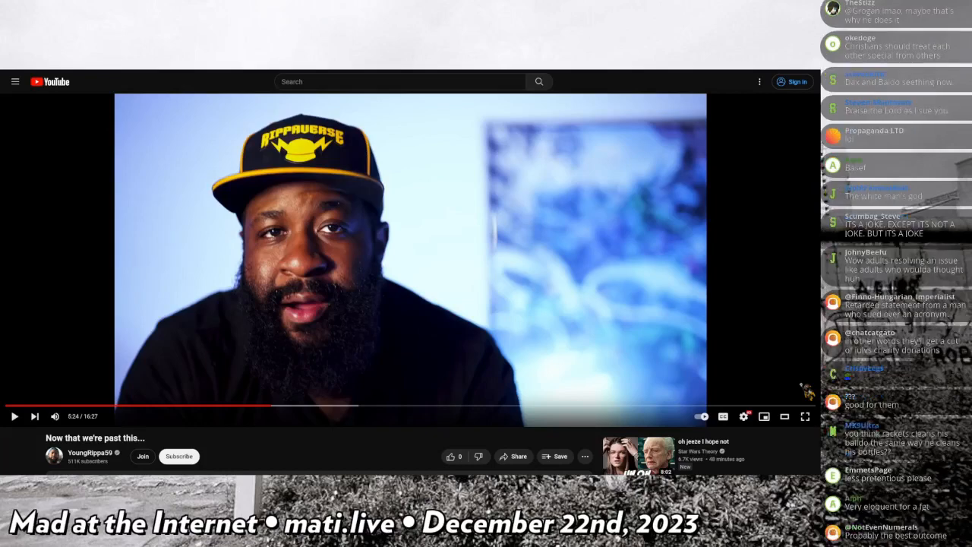
scroll("down", 3)
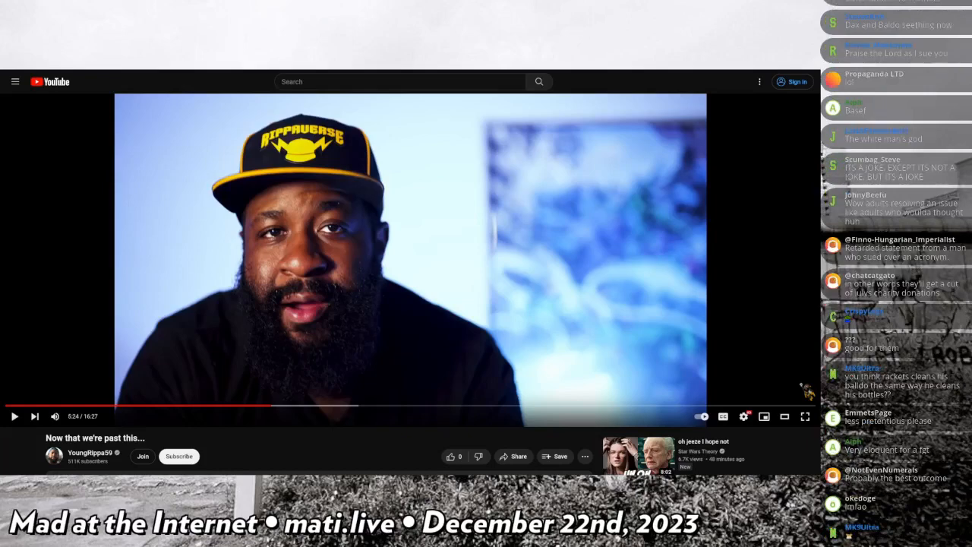
scroll("down", 3)
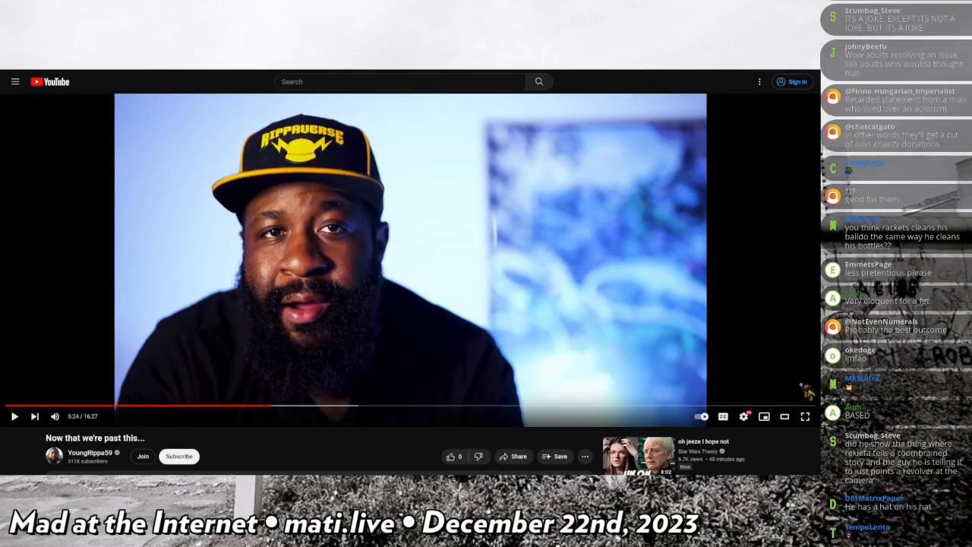
scroll("down", 3)
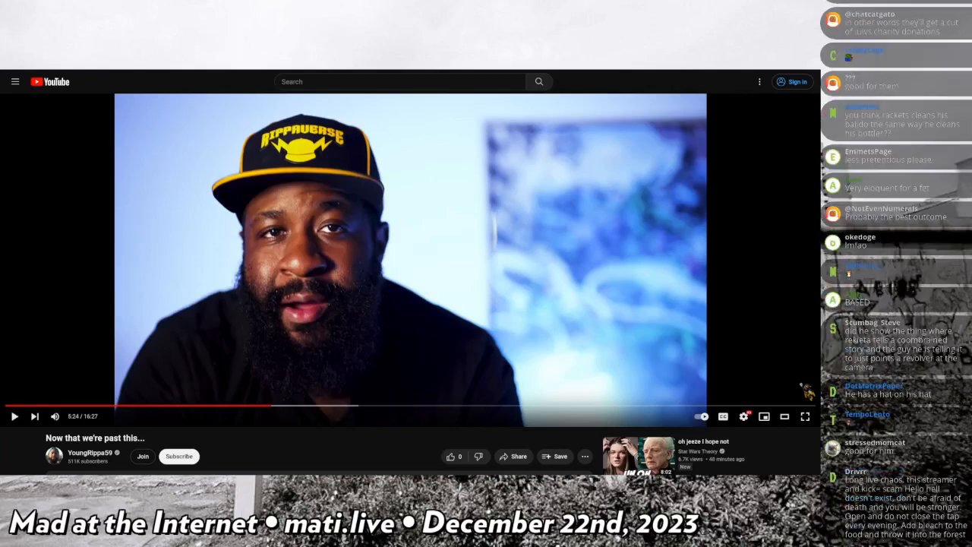
scroll("down", 3)
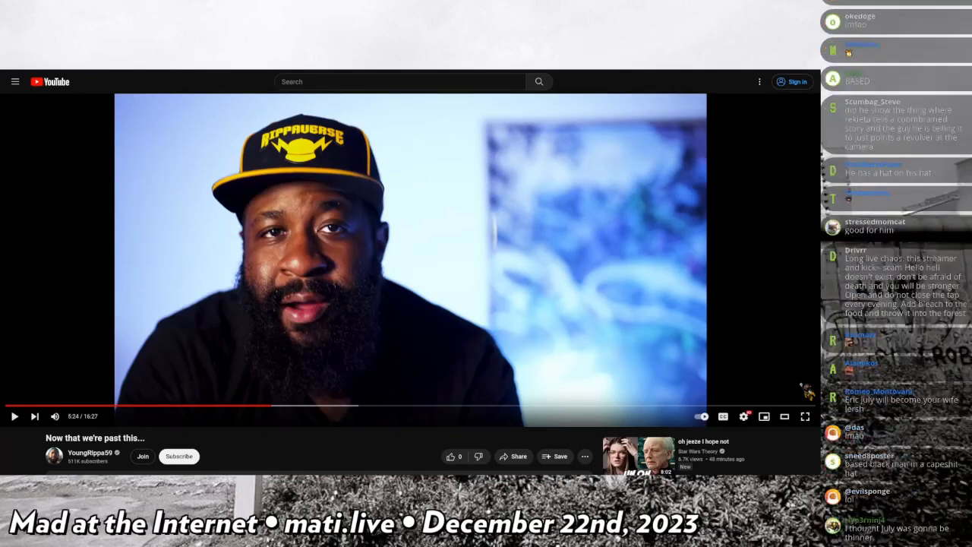
scroll("down", 3)
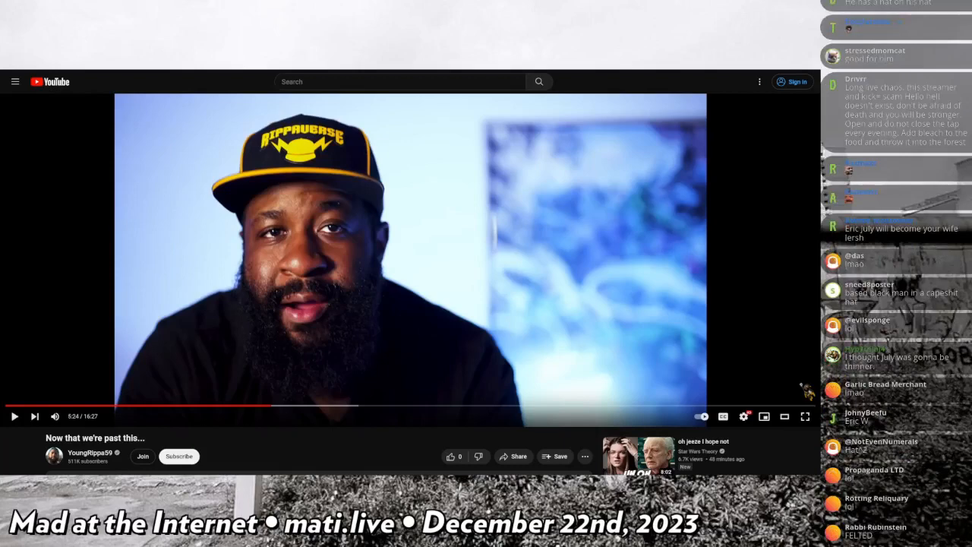
scroll("down", 3)
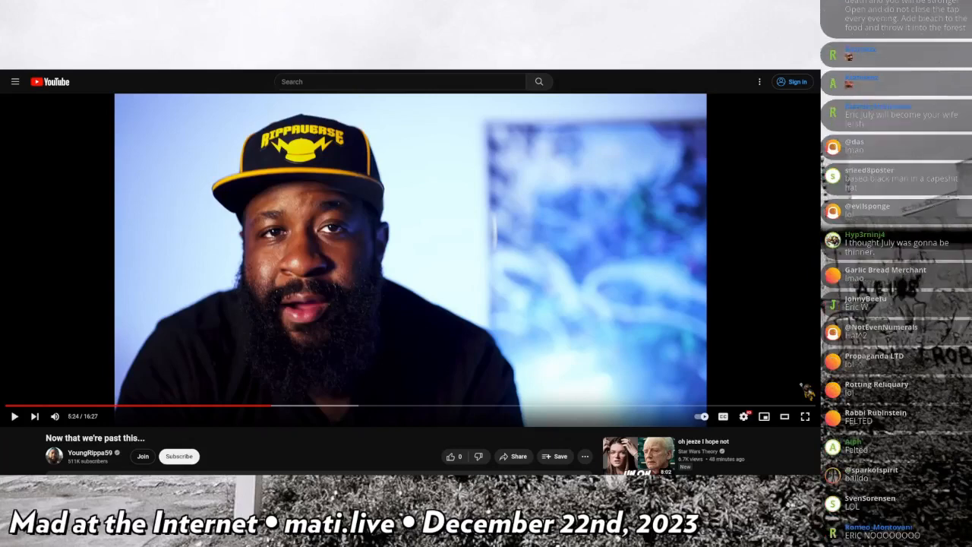
scroll("down", 3)
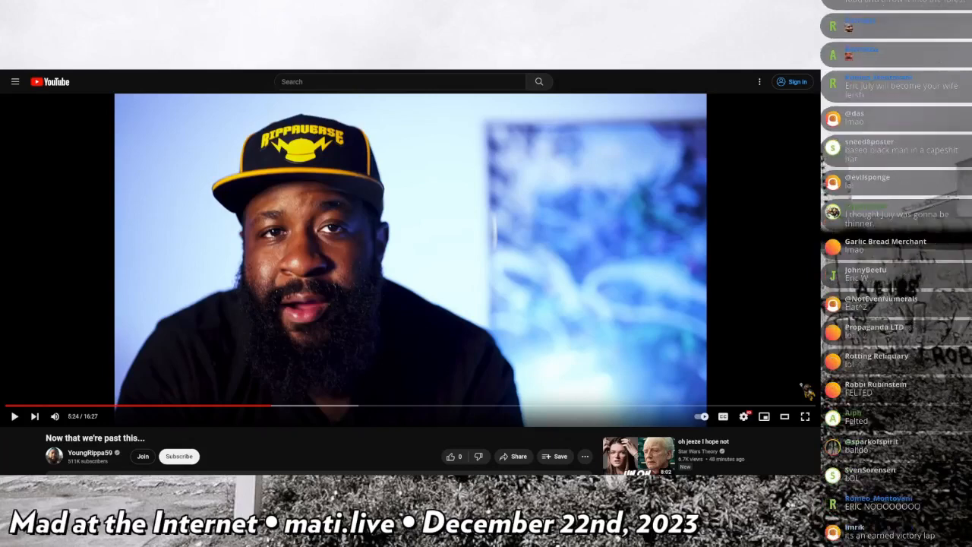
scroll("down", 3)
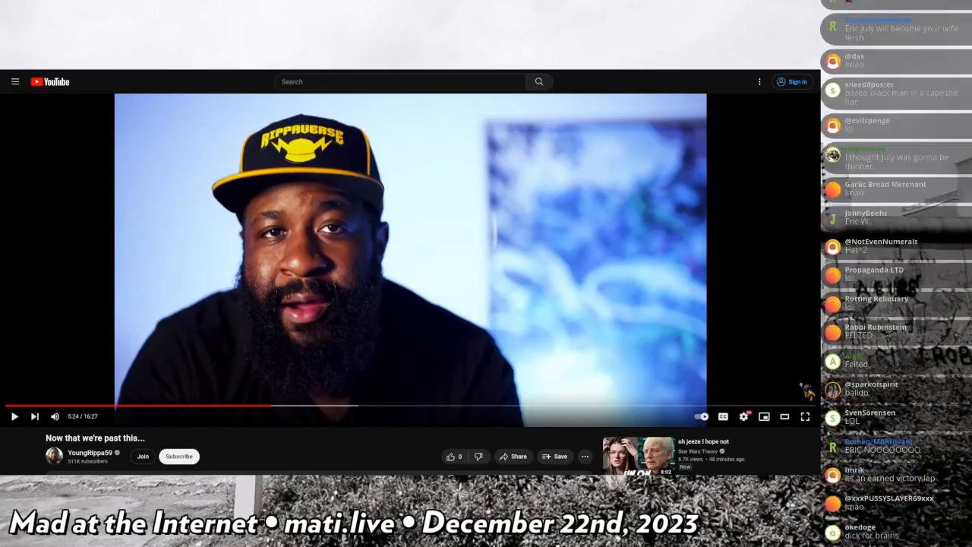
scroll("up", 3)
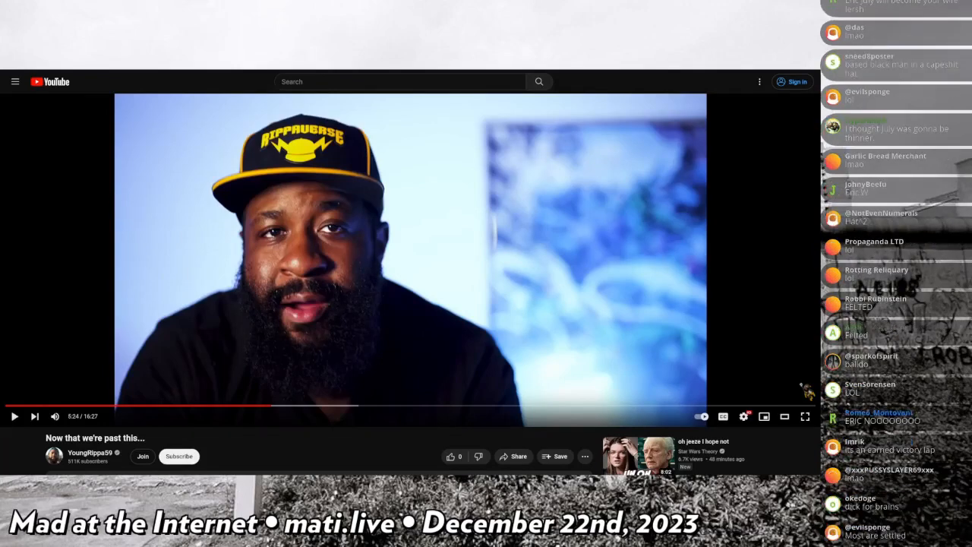
scroll("down", 3)
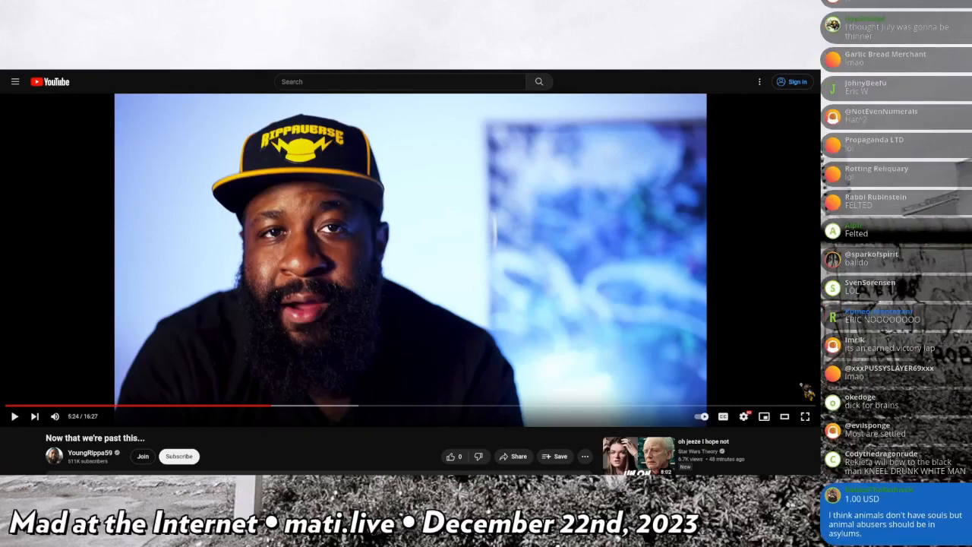
scroll("down", 3)
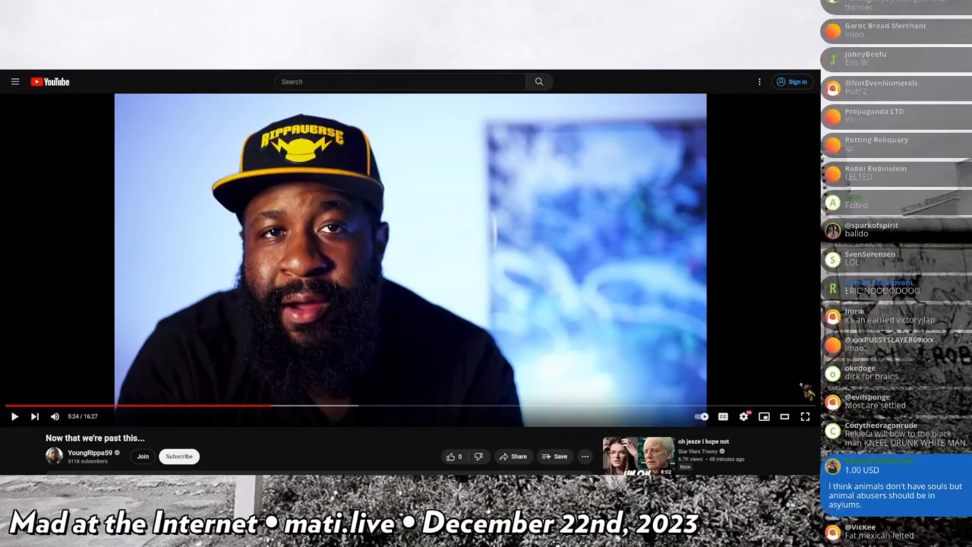
scroll("down", 3)
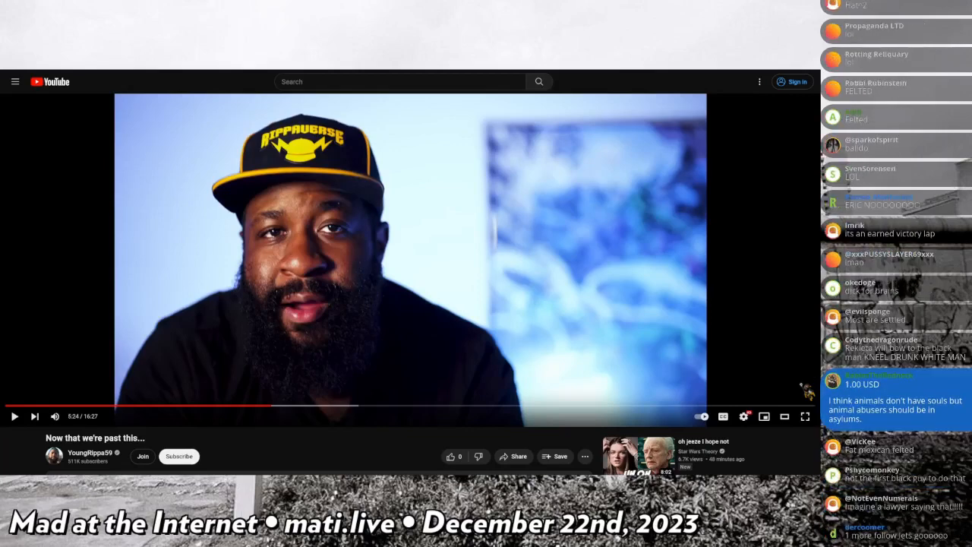
scroll("down", 3)
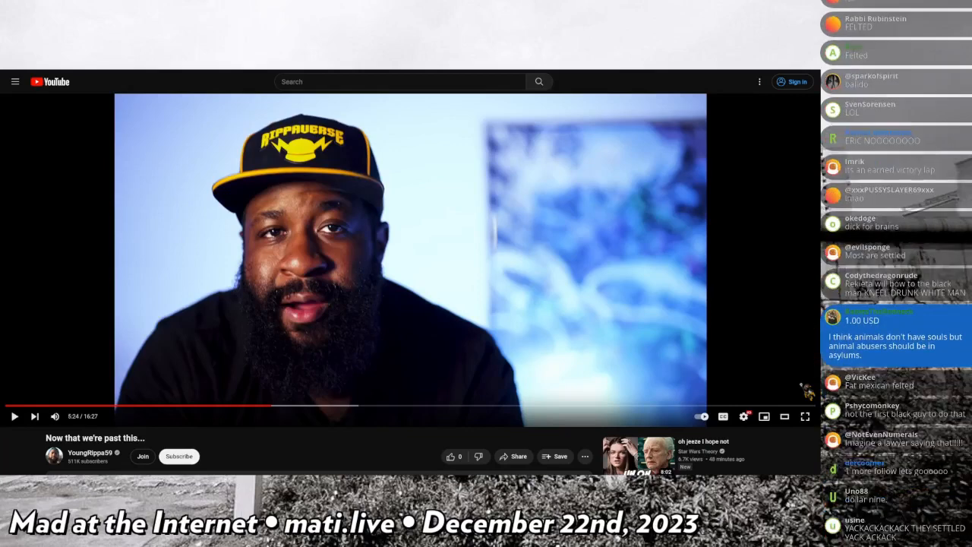
scroll("down", 3)
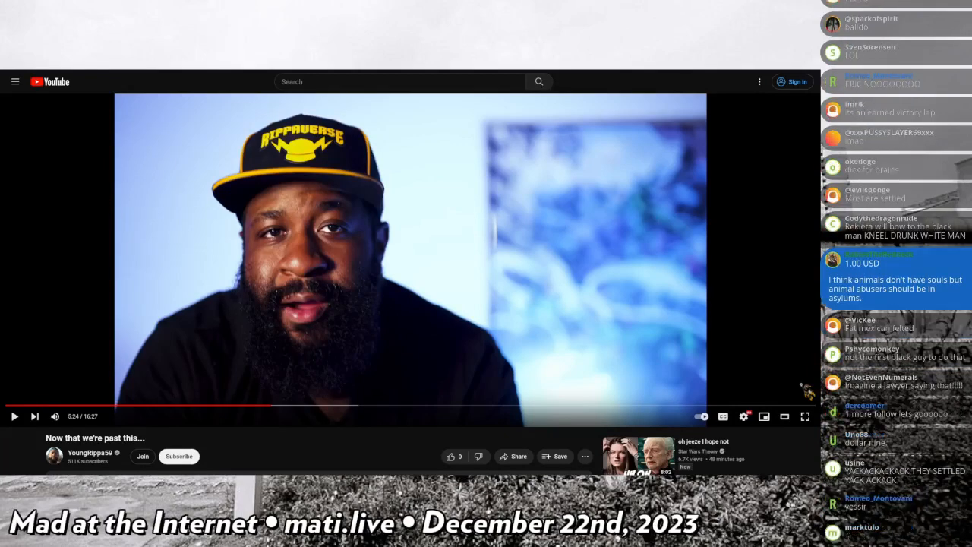
scroll("down", 3)
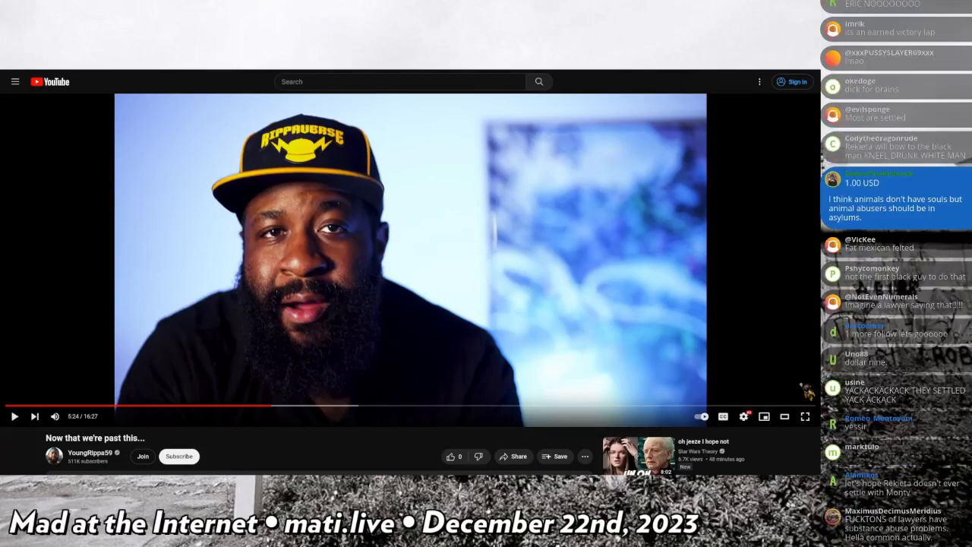
scroll("down", 3)
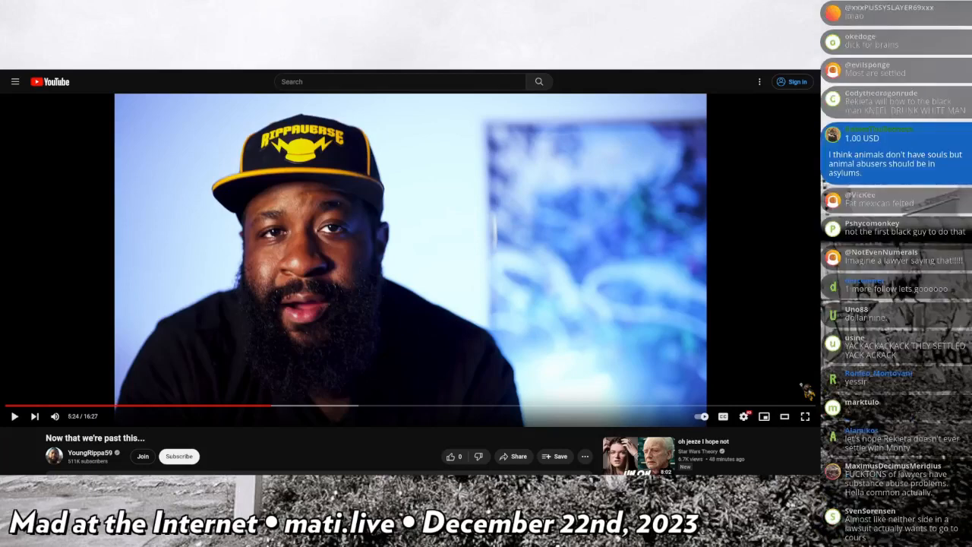
scroll("down", 3)
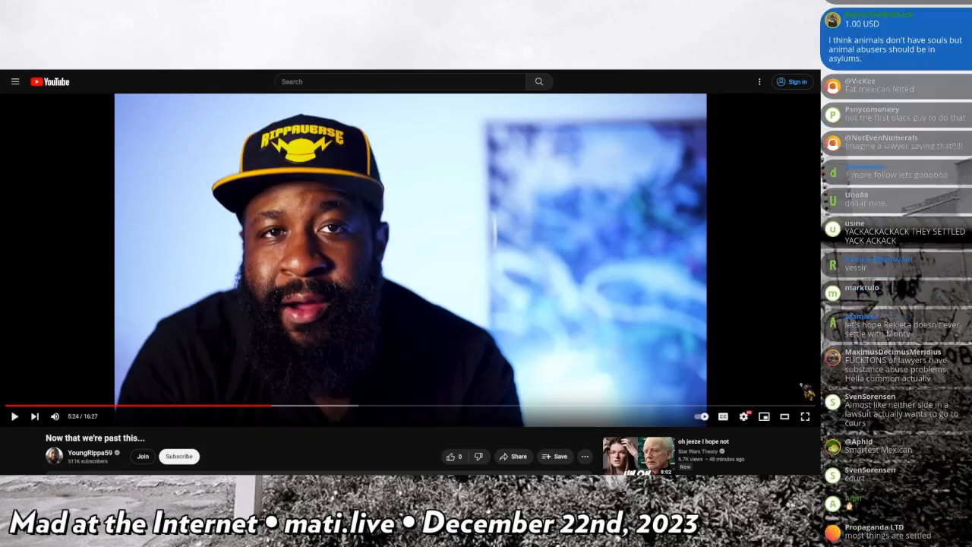
scroll("down", 3)
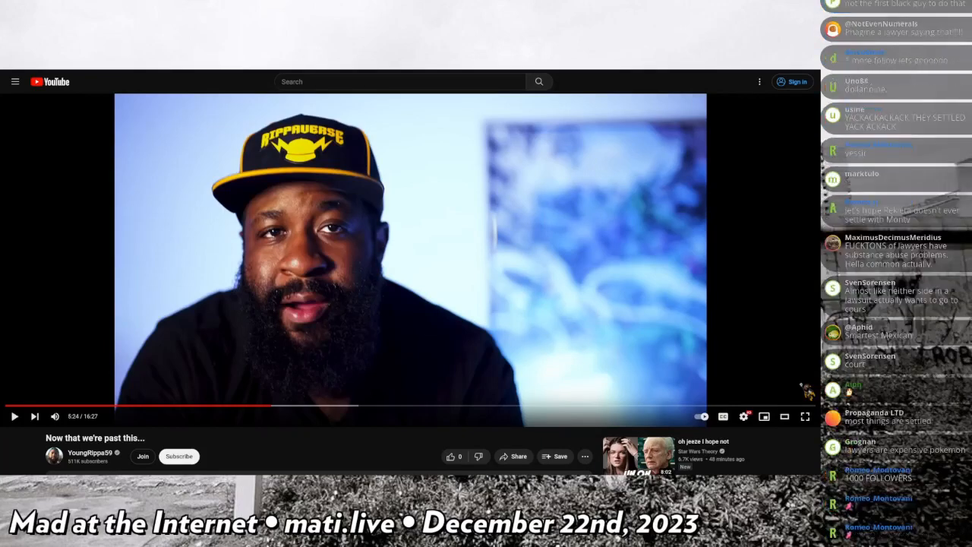
scroll("down", 3)
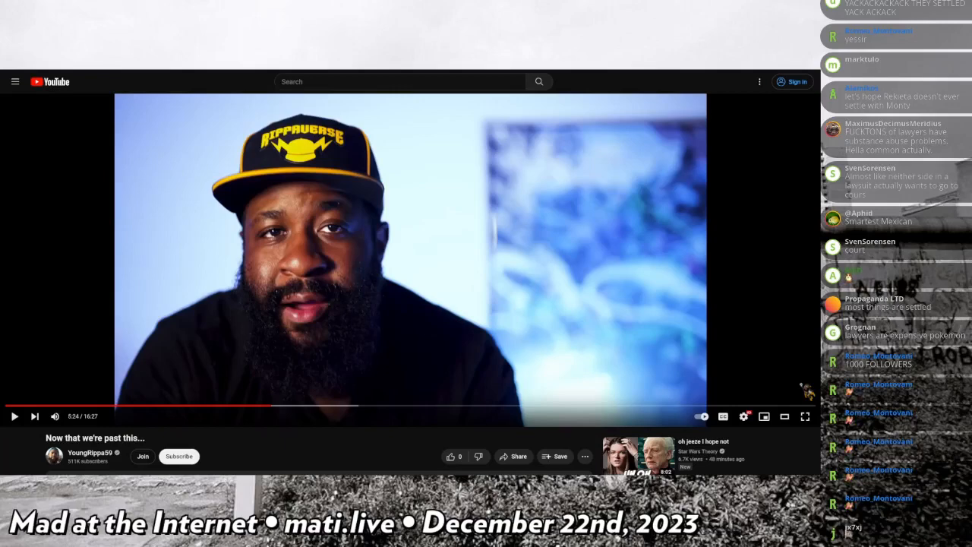
scroll("down", 3)
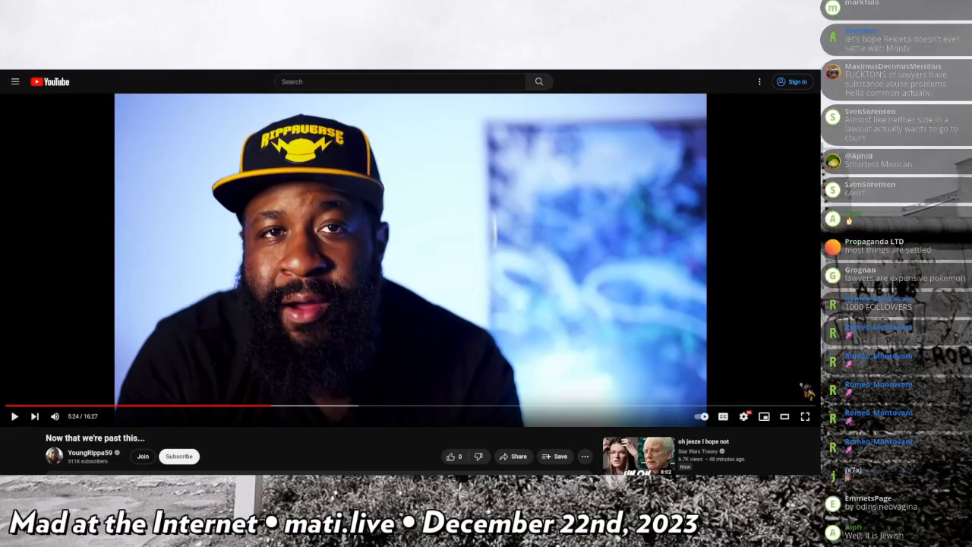
scroll("down", 3)
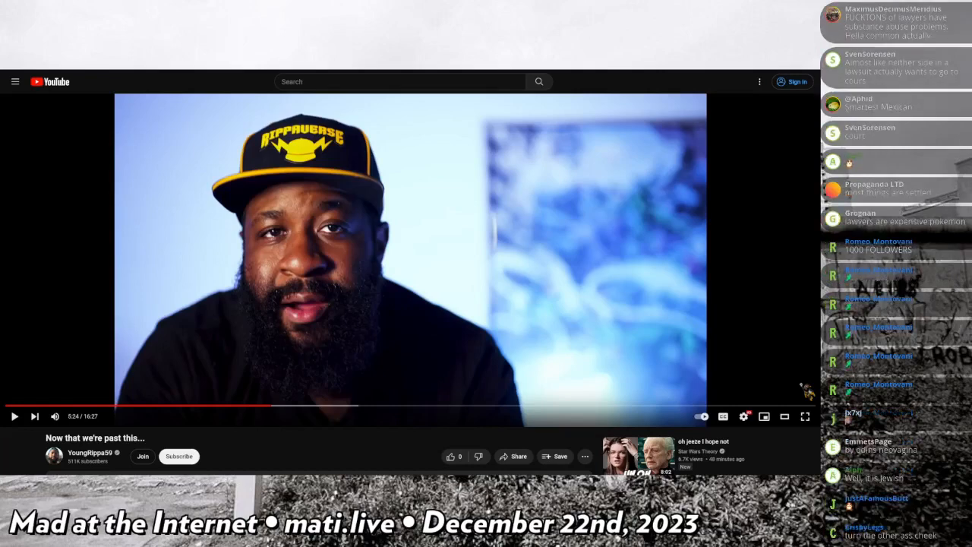
scroll("down", 3)
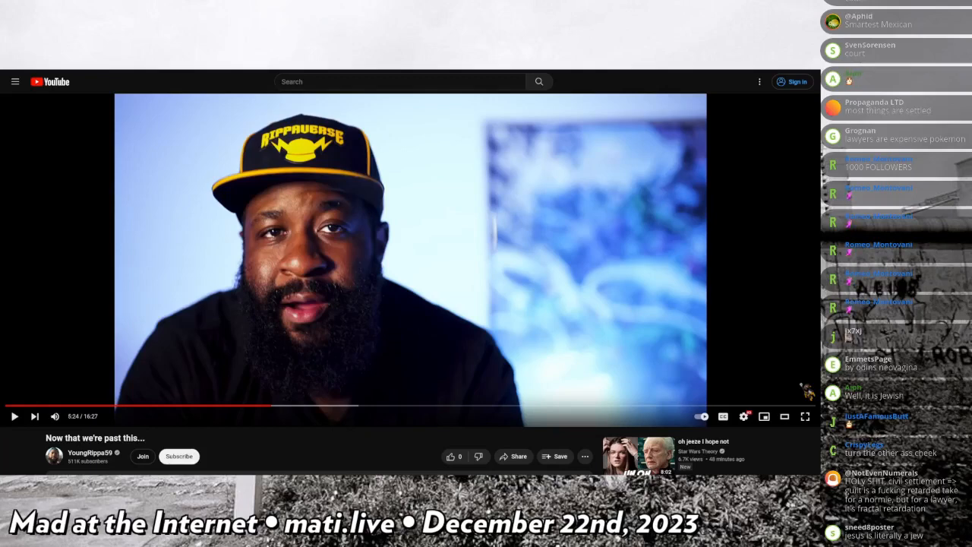
scroll("down", 3)
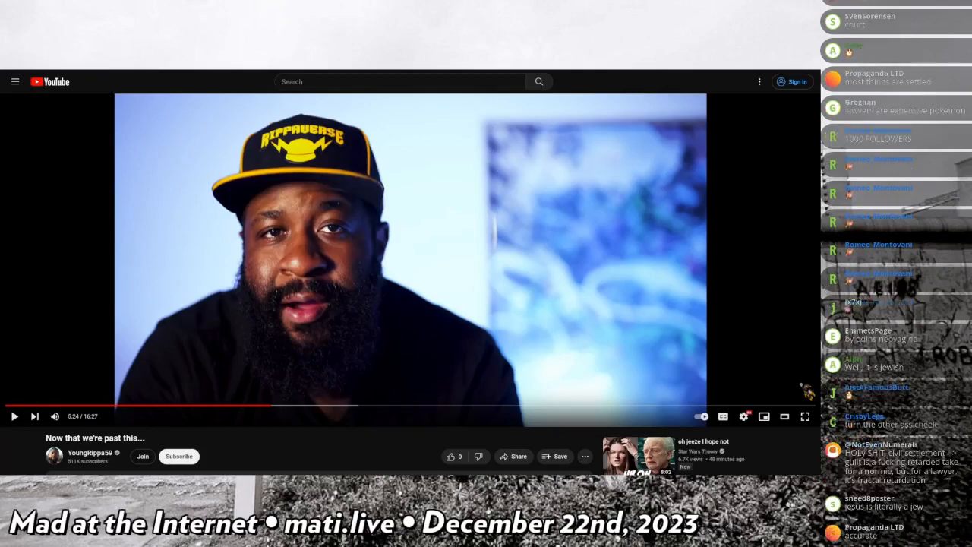
scroll("down", 3)
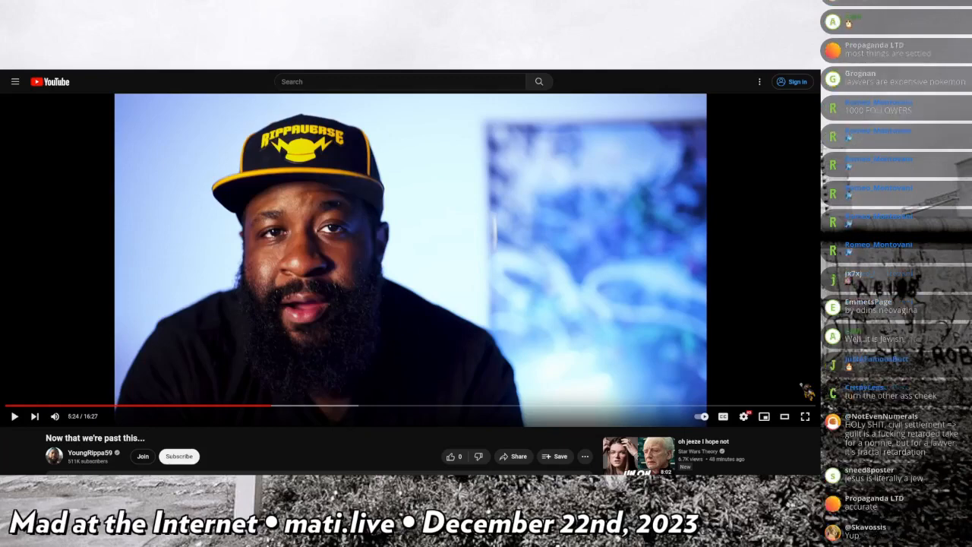
scroll("down", 3)
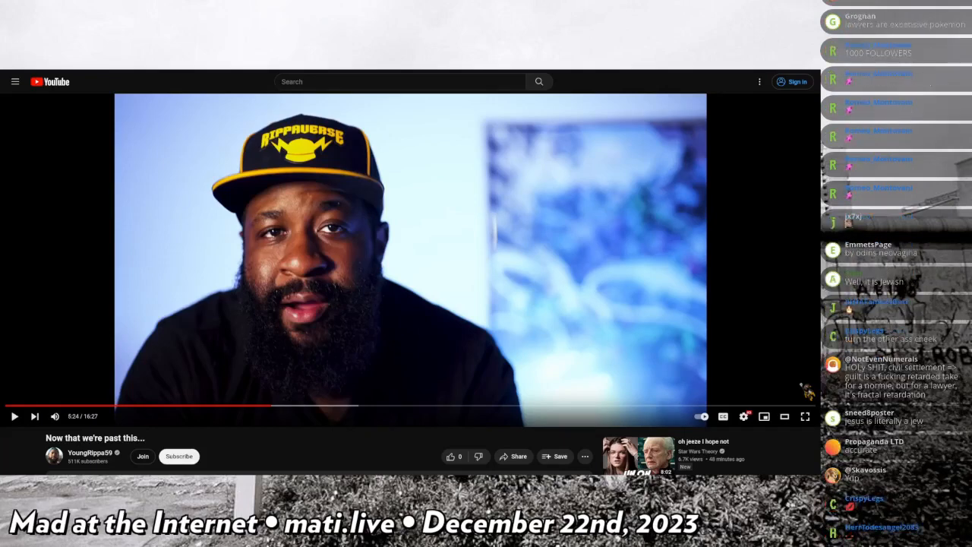
scroll("down", 3)
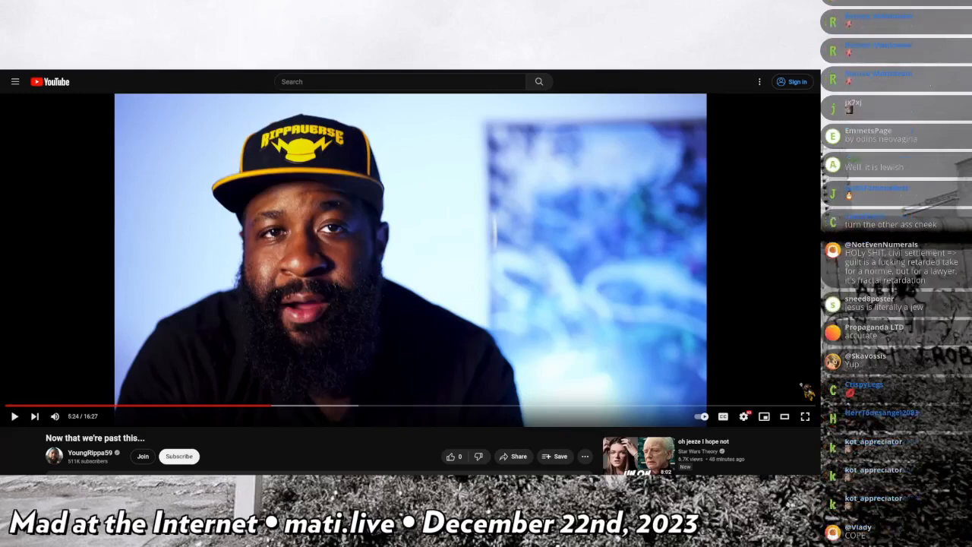
scroll("down", 3)
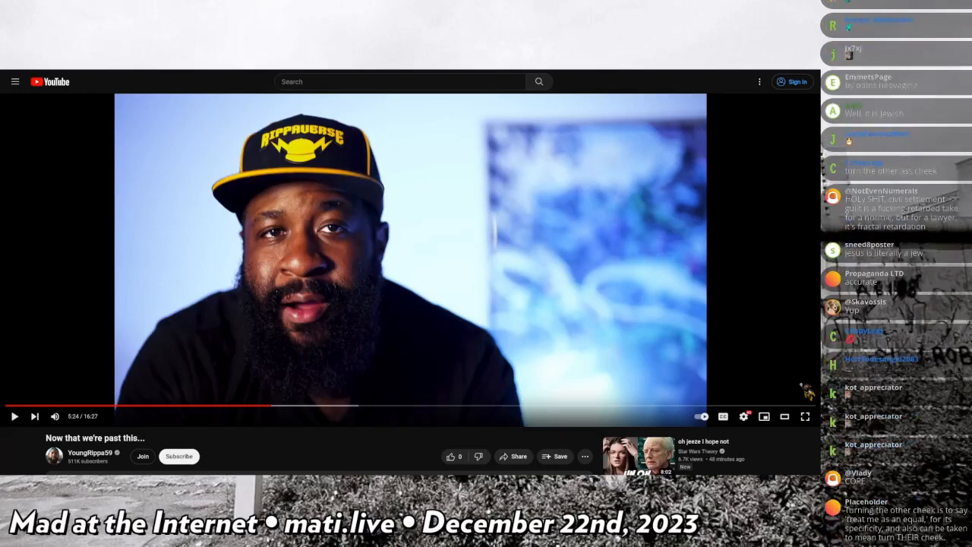